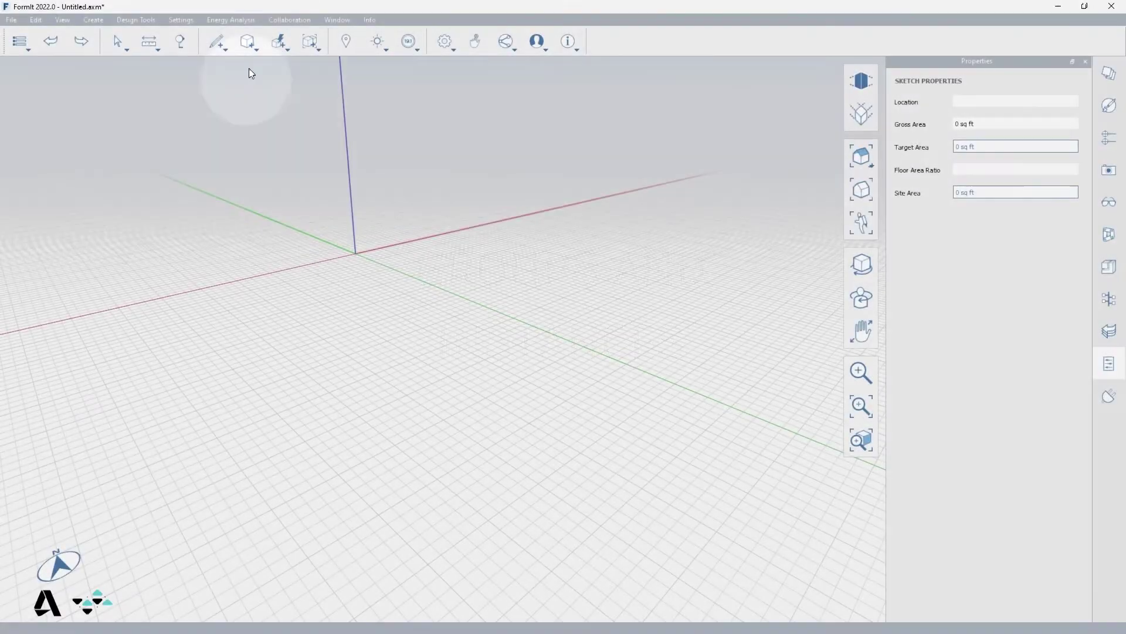
pyautogui.moveTo(247, 45)
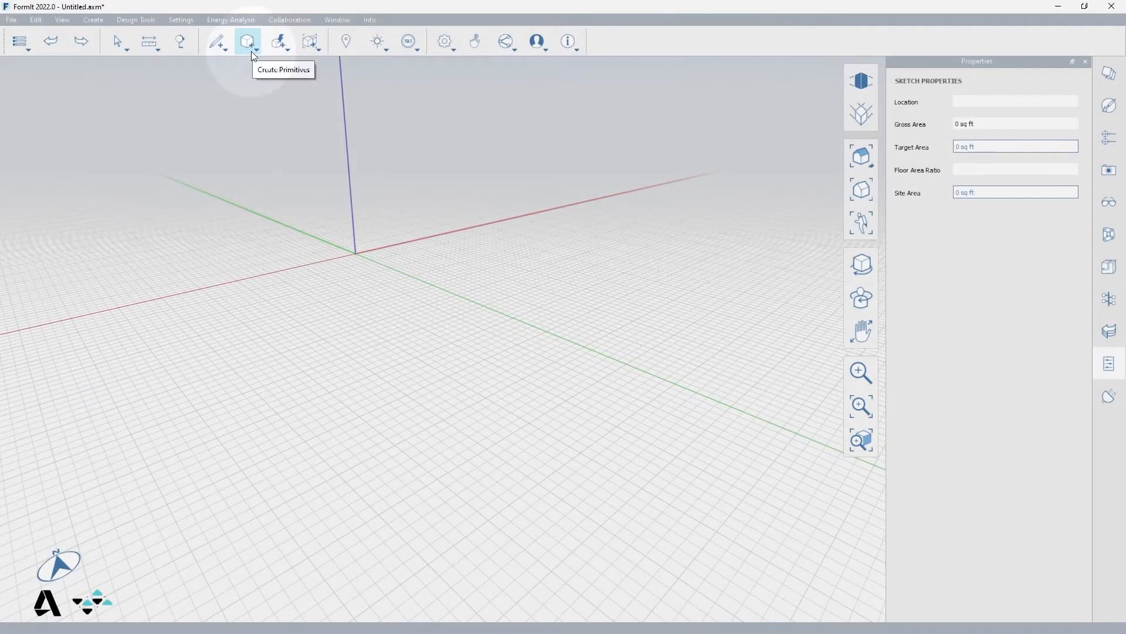
# Start a cube primitive to begin the row of three cubes
pyautogui.click(247, 41)
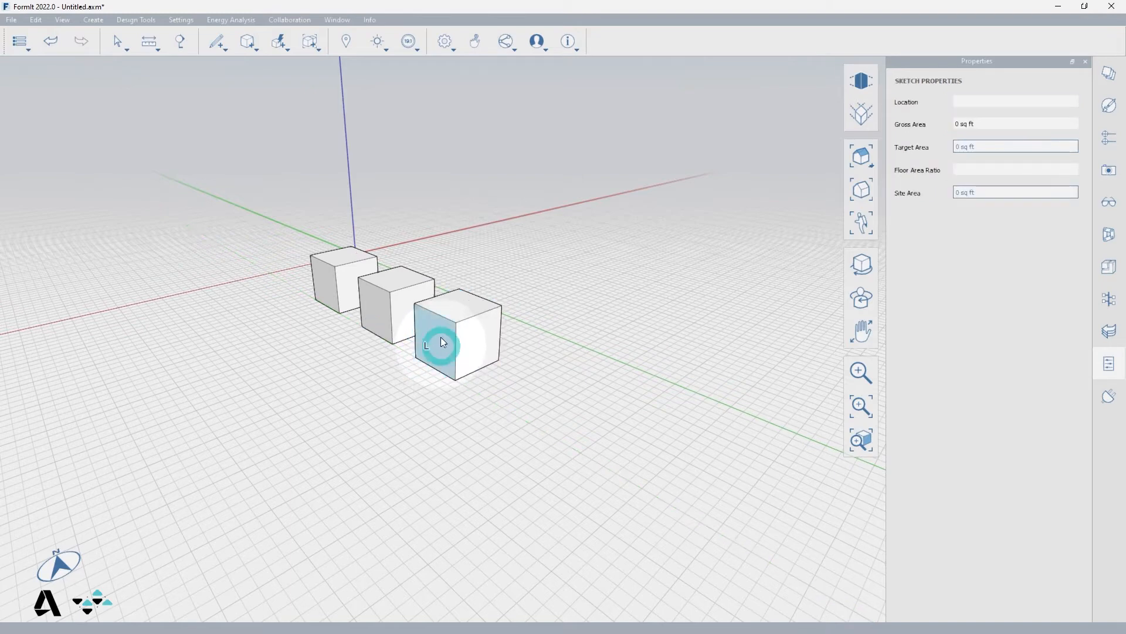
# Push/pull the front cube into a long box and make it a group (G)
pyautogui.click(440, 337)
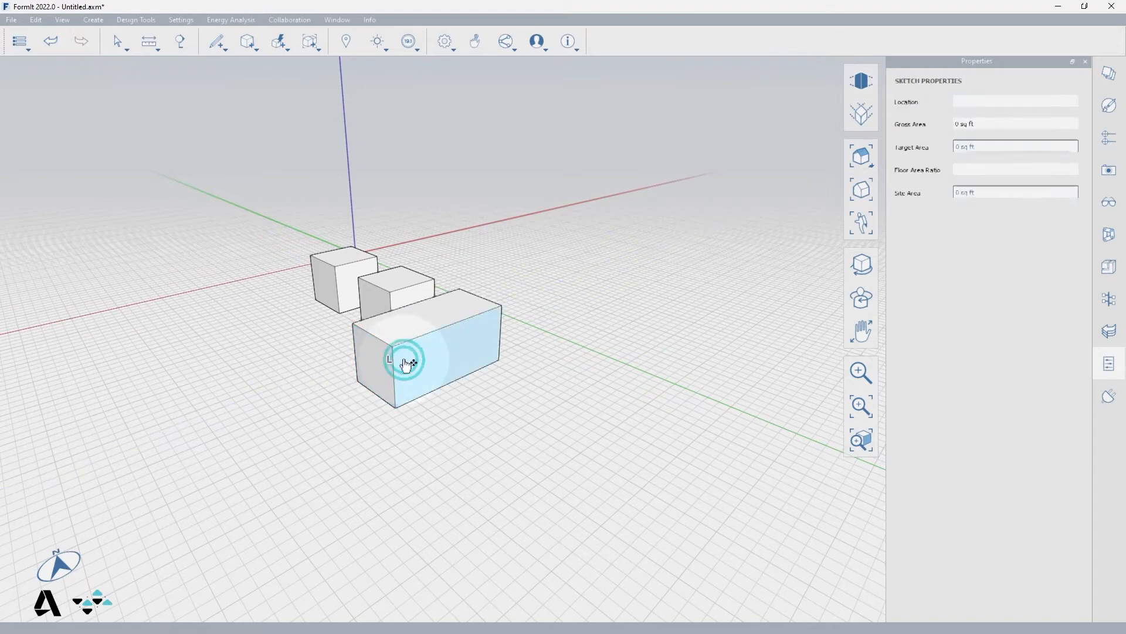
pyautogui.click(402, 365)
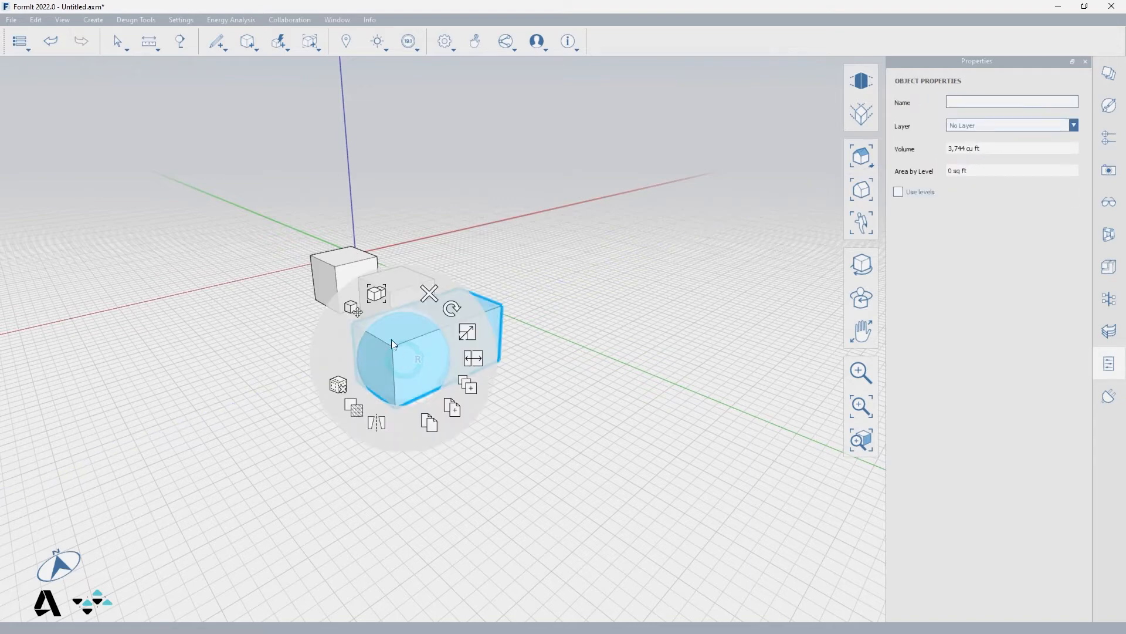
pyautogui.moveTo(379, 311)
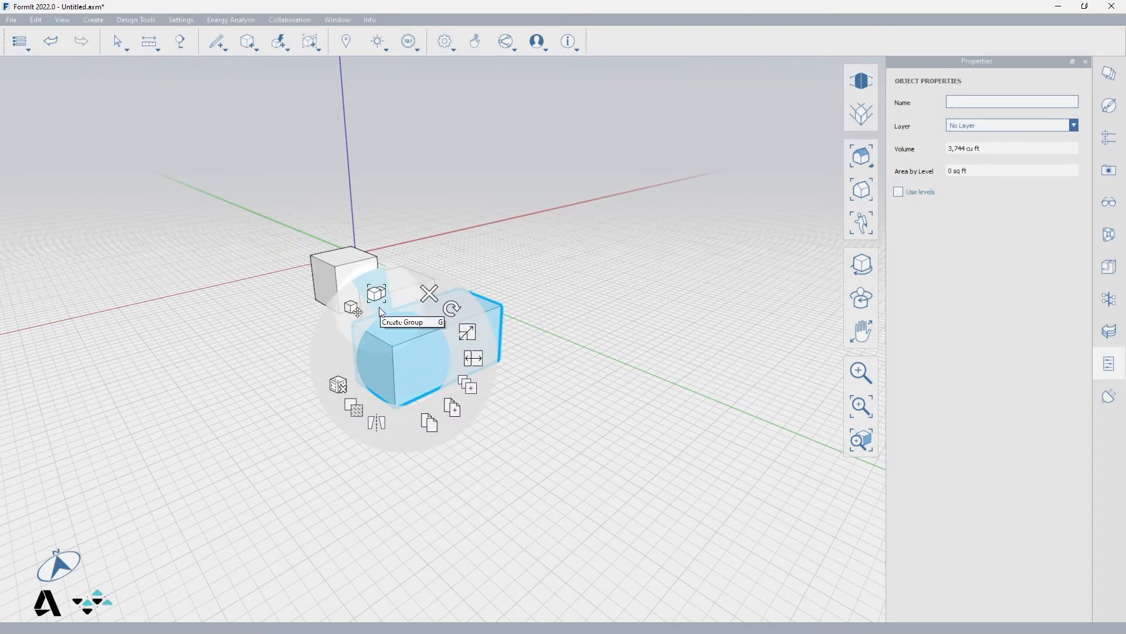
pyautogui.click(375, 308)
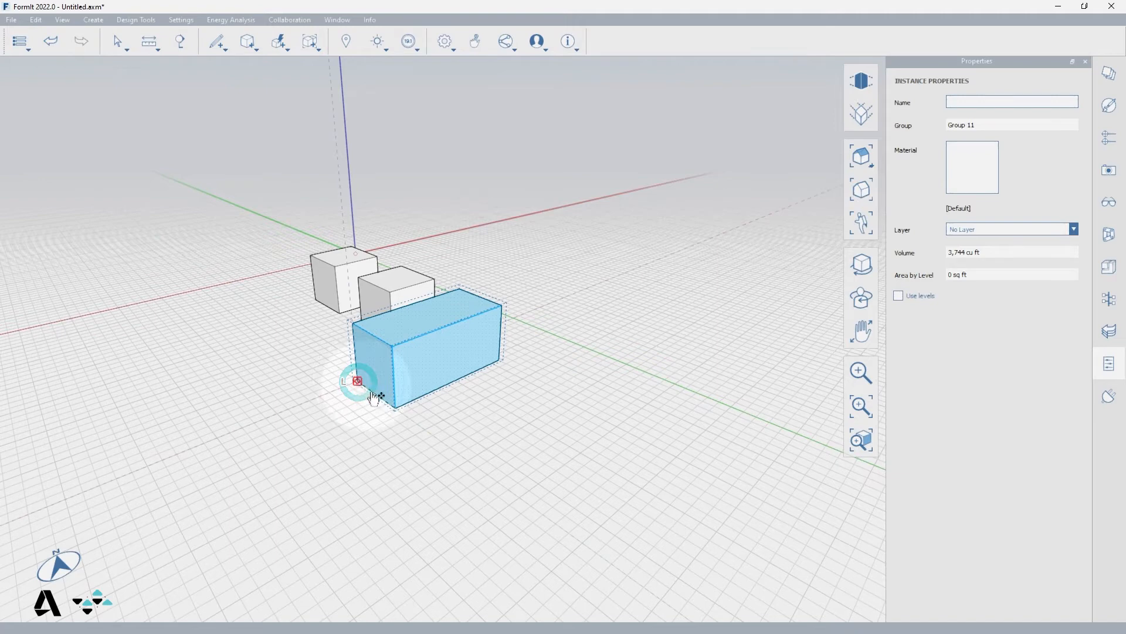
# Move-copy the grouped box twice along the row, positioning the last copy at the end
pyautogui.moveTo(357, 380); pyautogui.dragTo(418, 425)
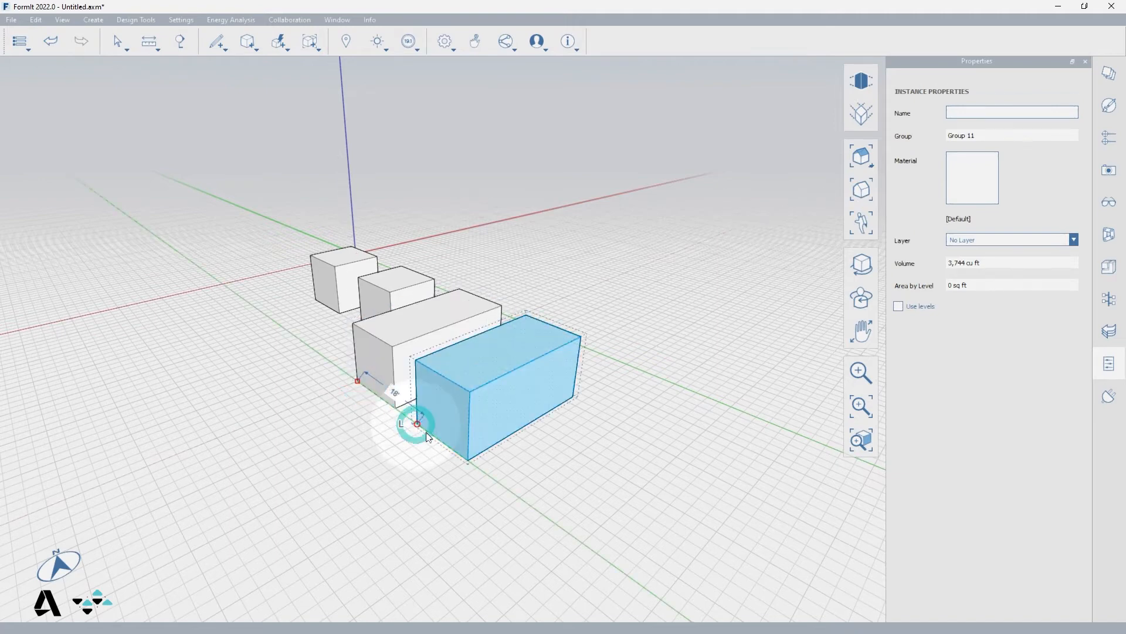
pyautogui.moveTo(417, 422); pyautogui.dragTo(521, 498)
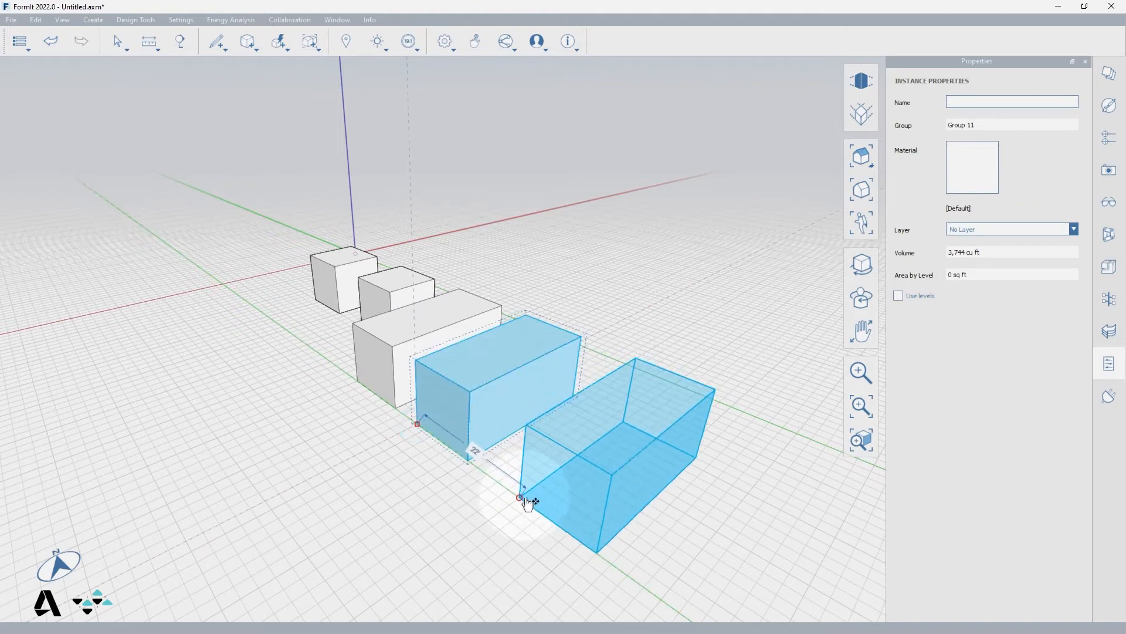
pyautogui.moveTo(528, 500); pyautogui.dragTo(546, 481)
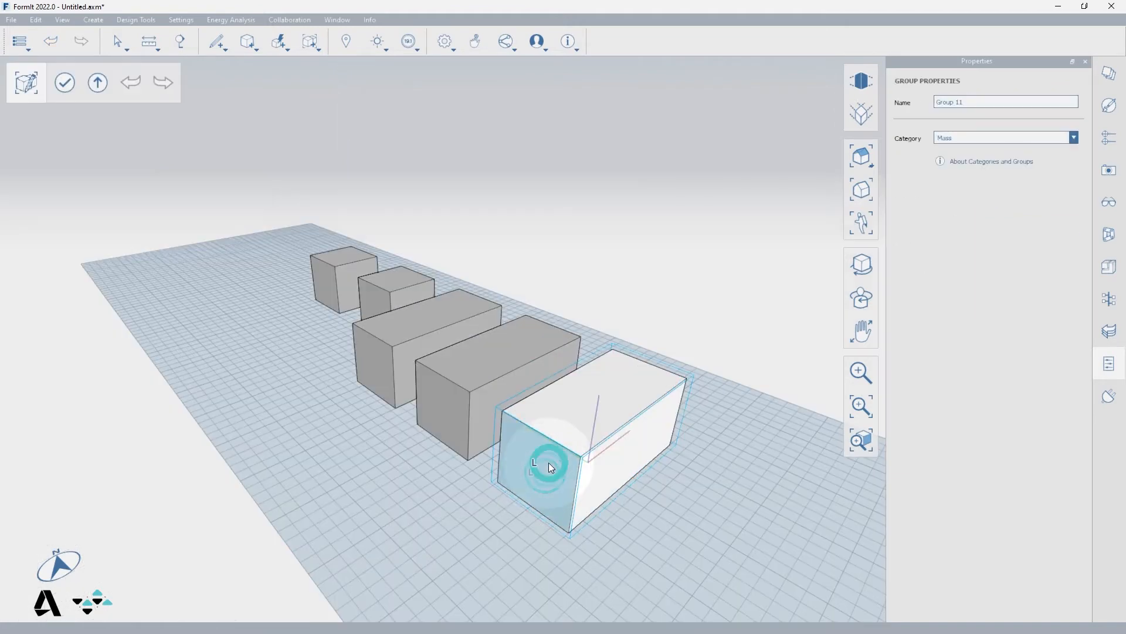
# Push/pull a face of the box inside its group so all copies reshape
pyautogui.click(551, 465)
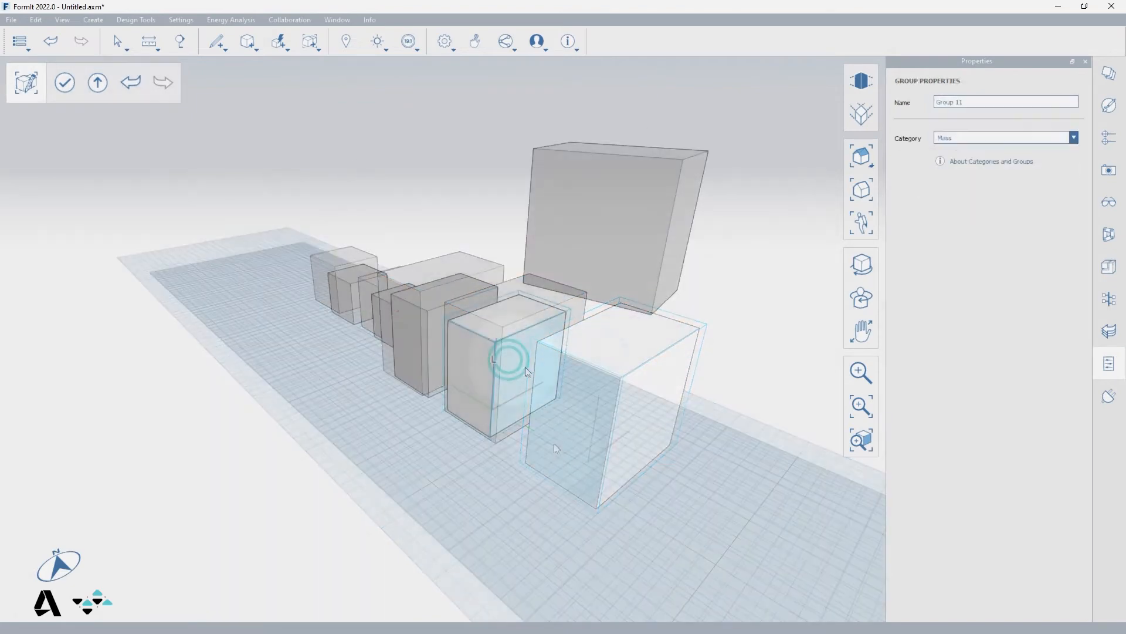
pyautogui.click(503, 366)
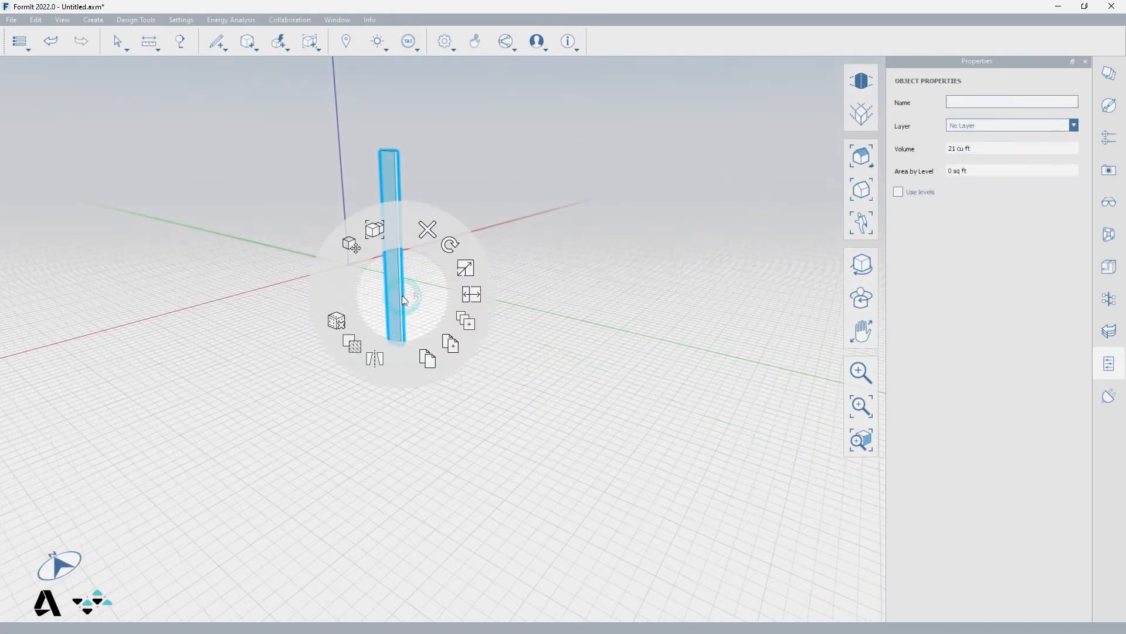
pyautogui.moveTo(466, 321)
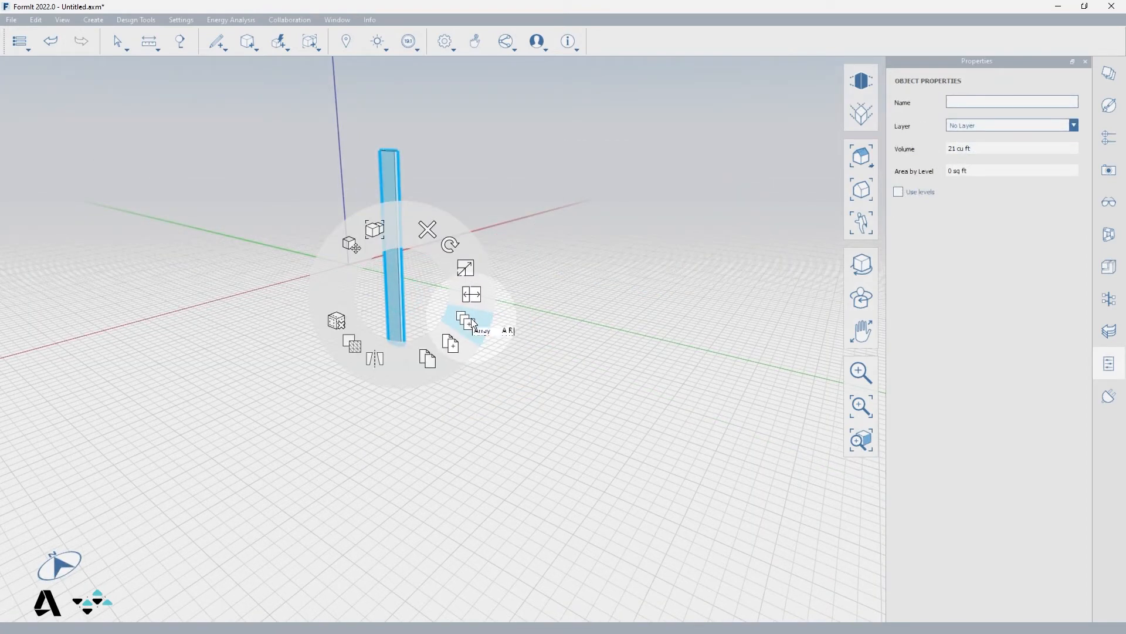
# Start a linear Array (AR) of the slat and edit the number of copies
pyautogui.click(463, 320)
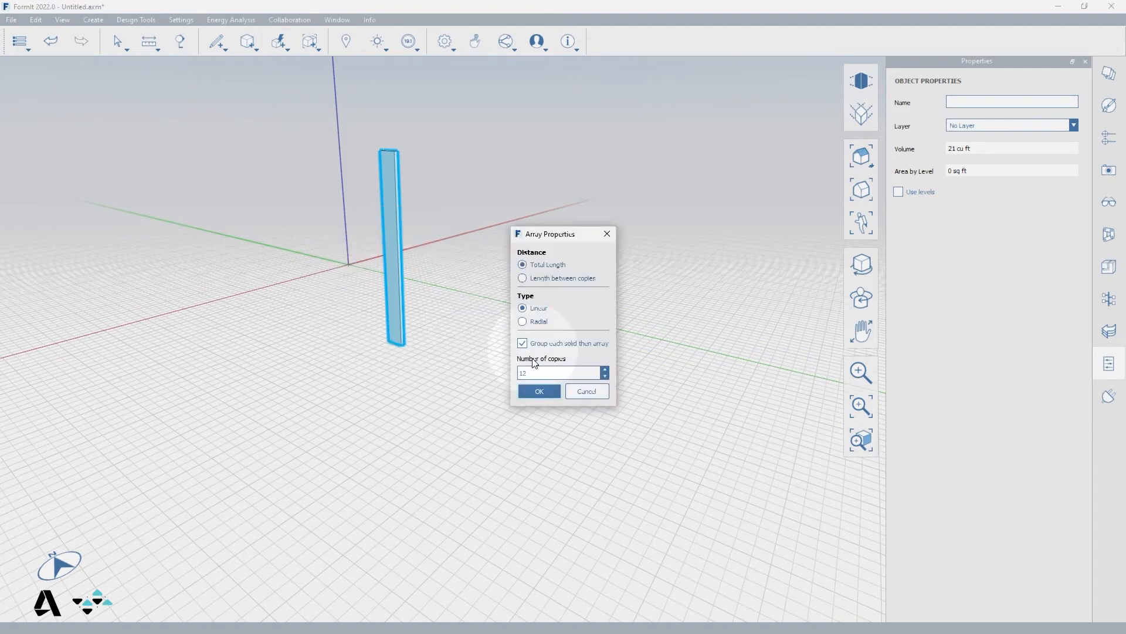
pyautogui.click(539, 391)
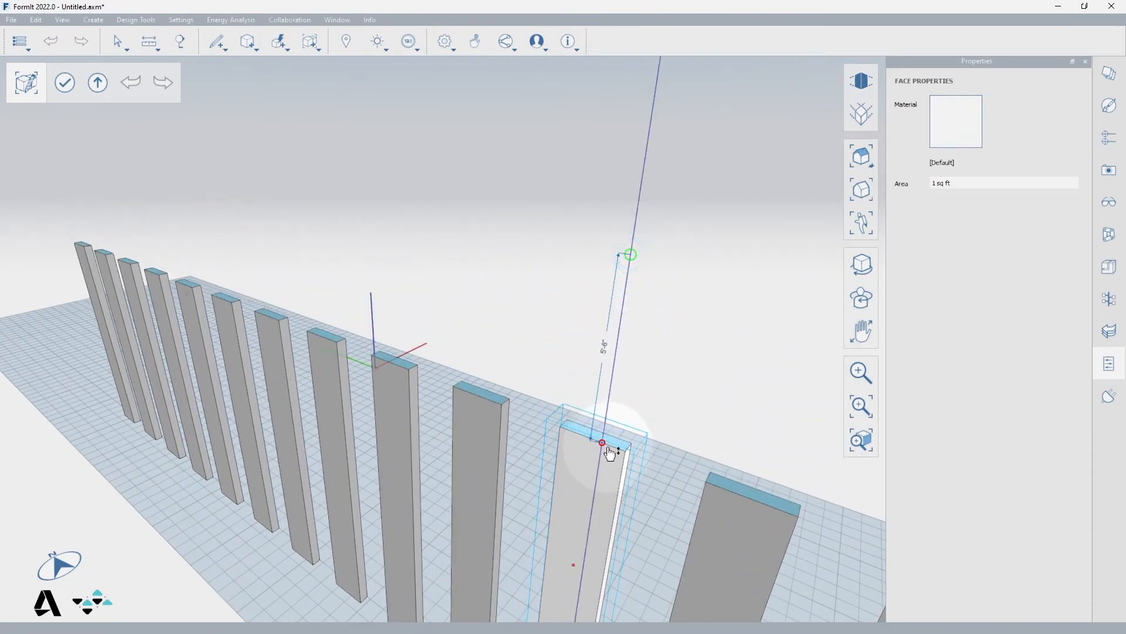
# Drag the slat's top face upward to make every grouped slat taller
pyautogui.moveTo(609, 451); pyautogui.dragTo(313, 452)
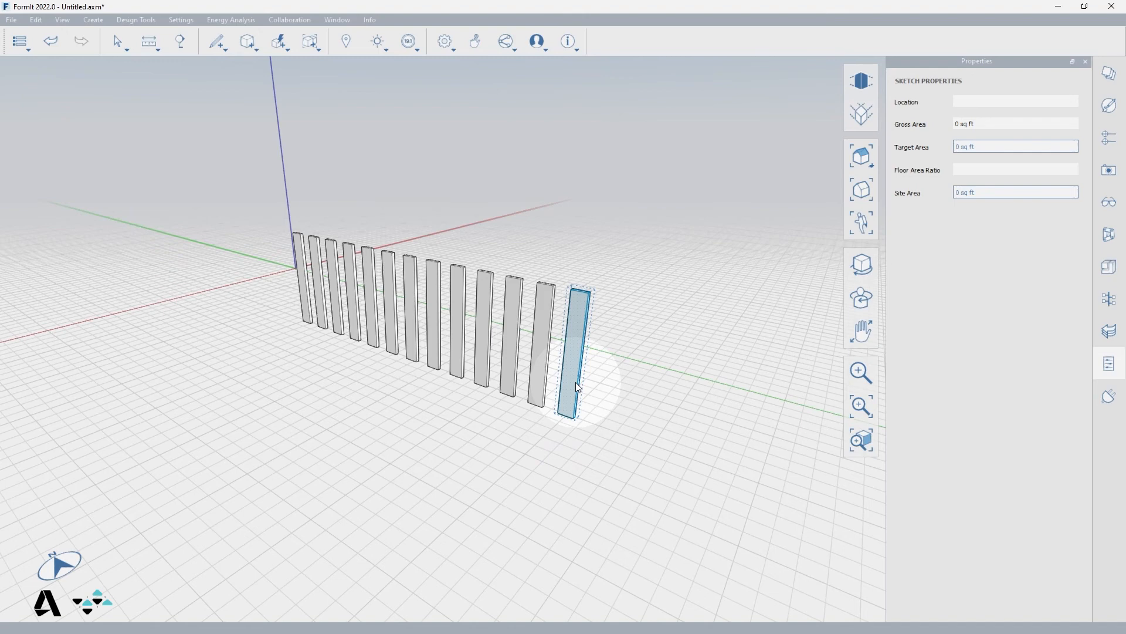
pyautogui.press('Ctrl+a')
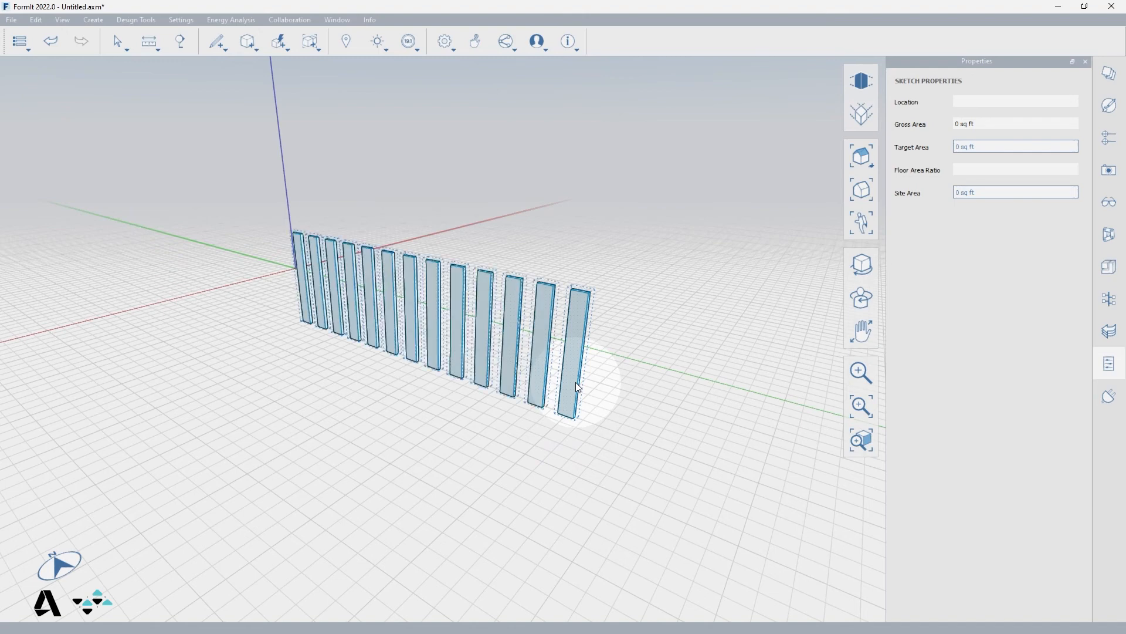
pyautogui.click(332, 304)
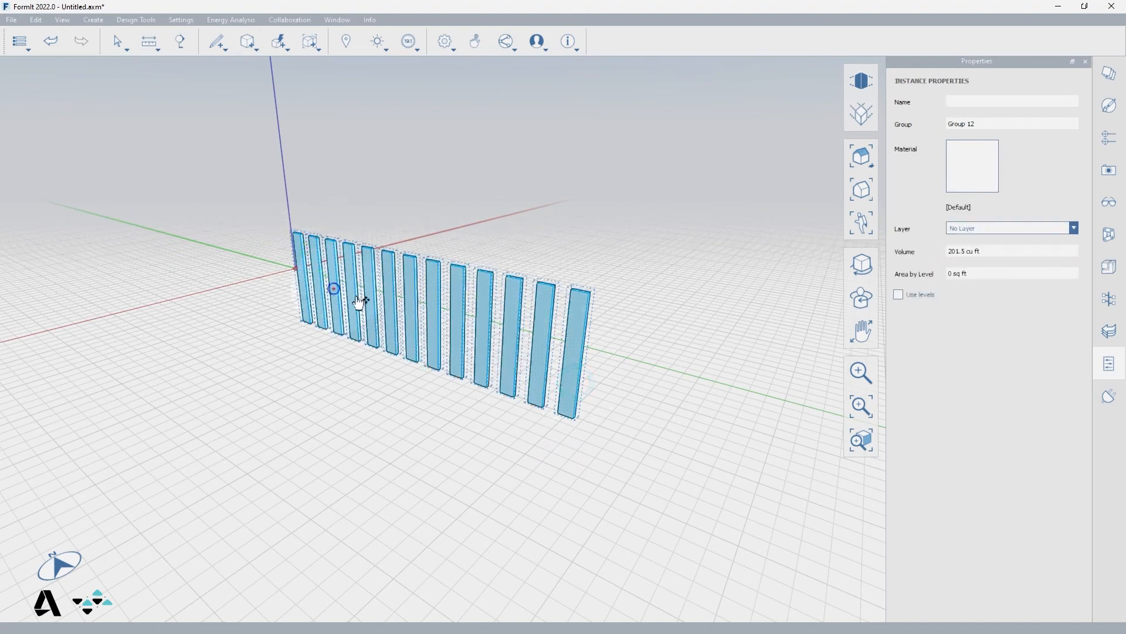
pyautogui.moveTo(567, 379)
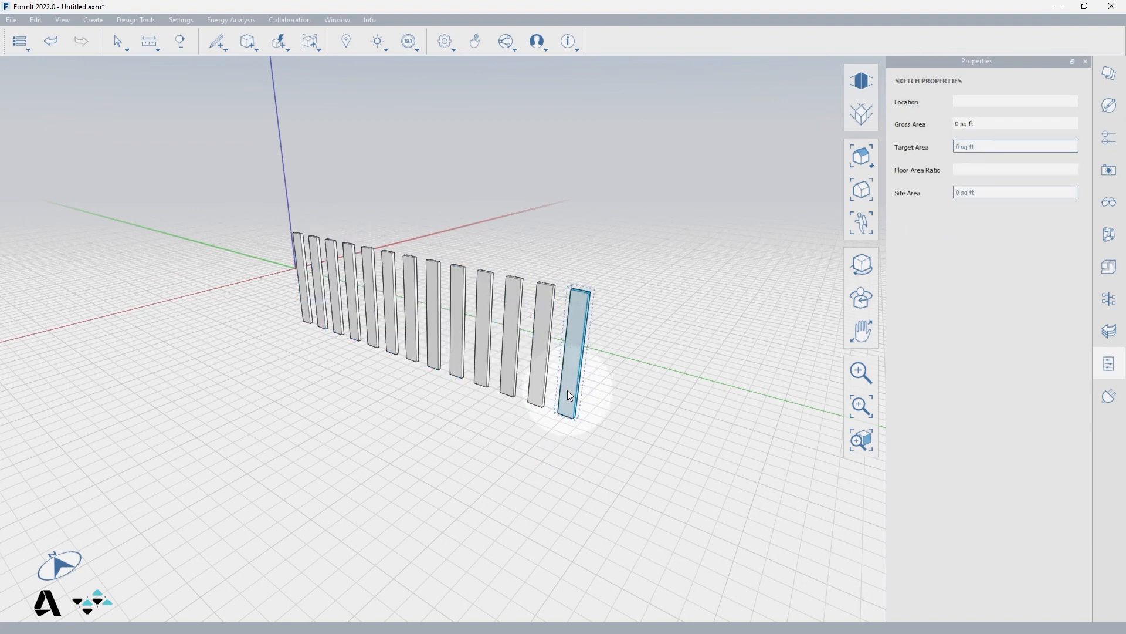
pyautogui.moveTo(568, 388)
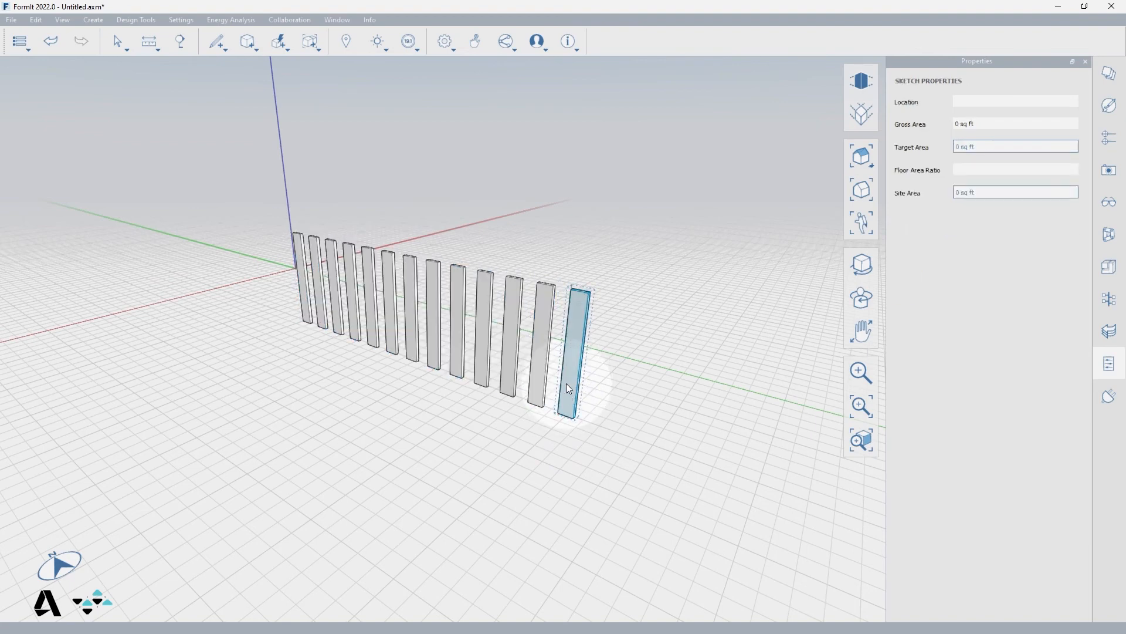